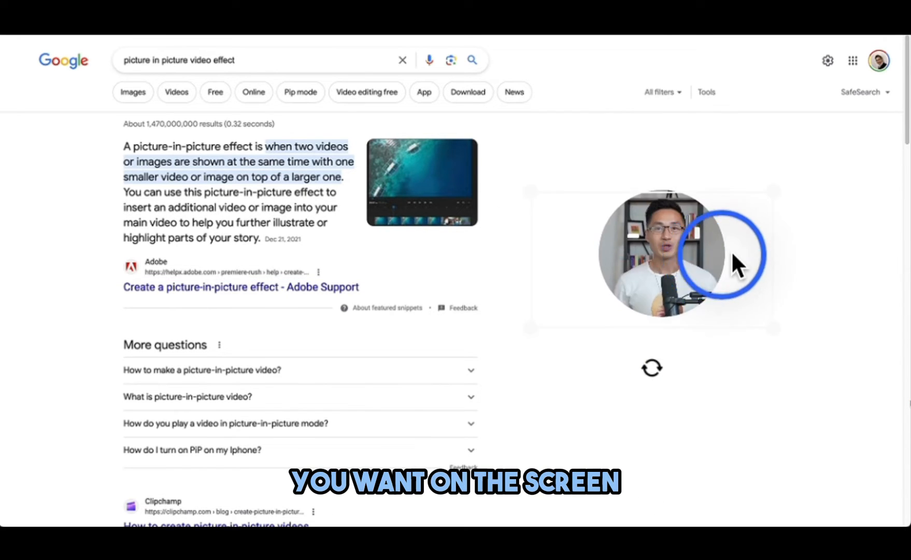
Step: Place the talking-head clip on a track above the screen recording
drag(651, 253, 808, 189)
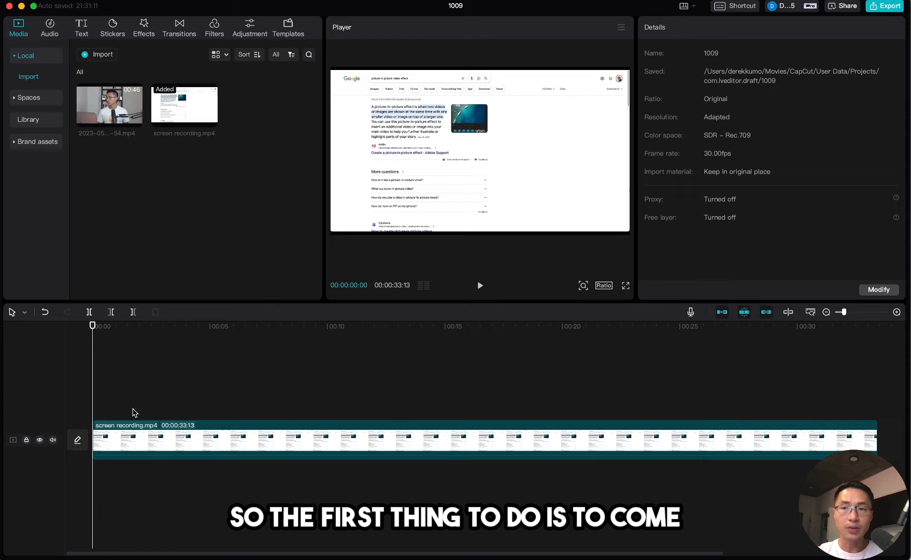
drag(108, 104, 128, 386)
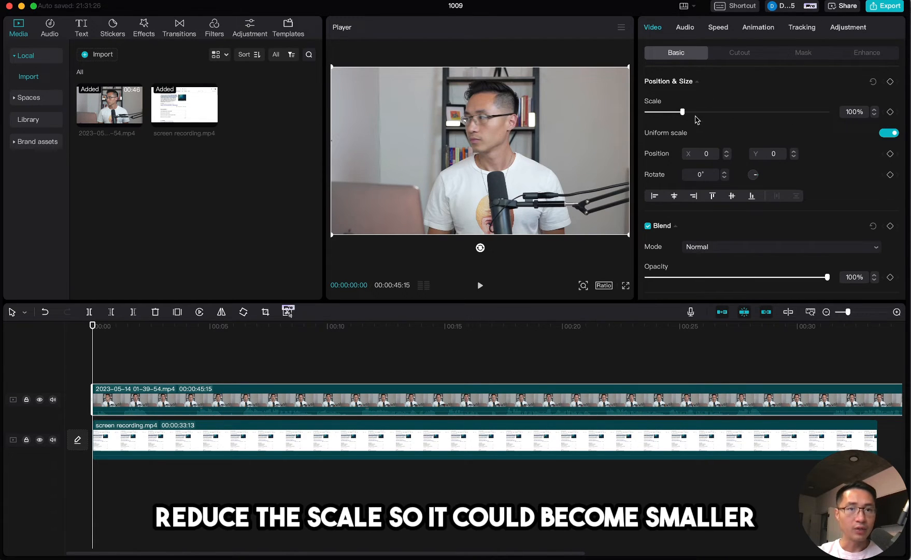
Step: Reduce the talking-head clip's Scale to about 75%
drag(683, 112, 675, 112)
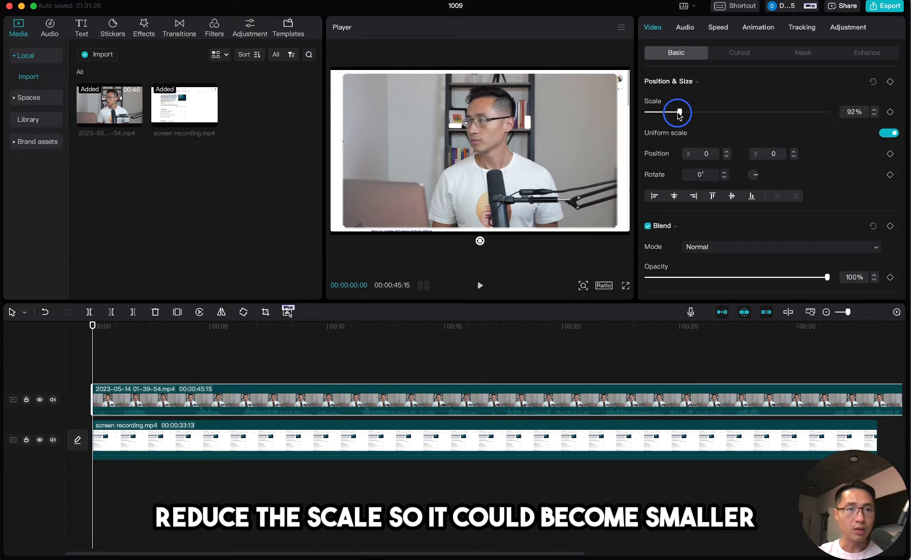
drag(679, 112, 672, 112)
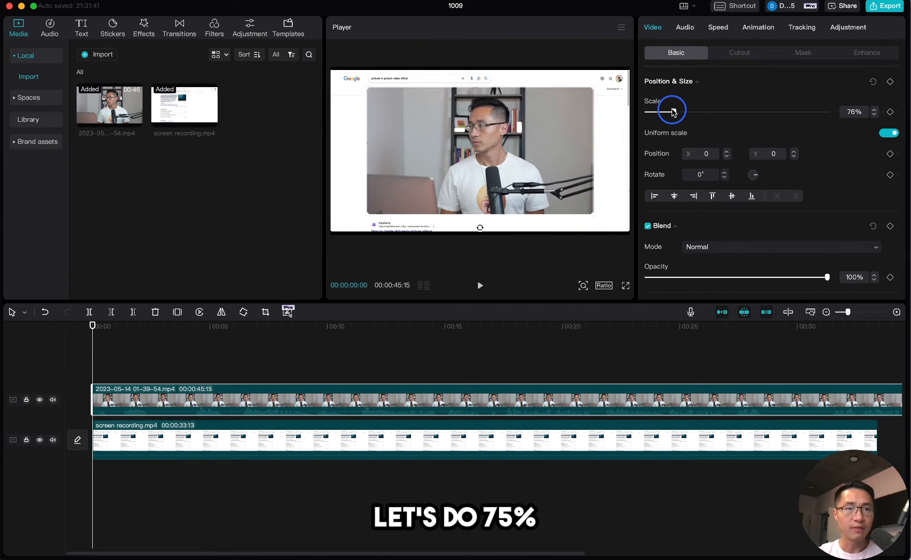
drag(673, 111, 674, 111)
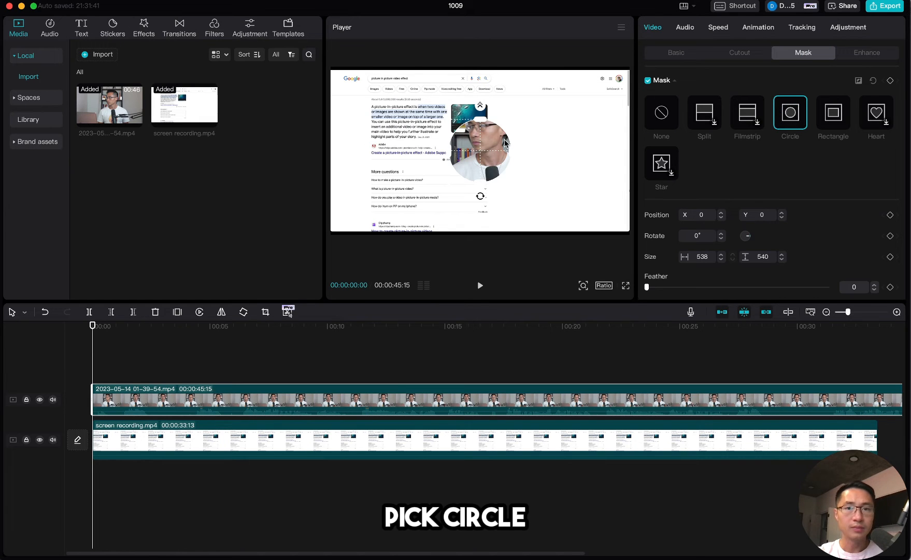
Step: Position the circle mask over the presenter's face, then select the screen recording clip
drag(504, 144, 492, 127)
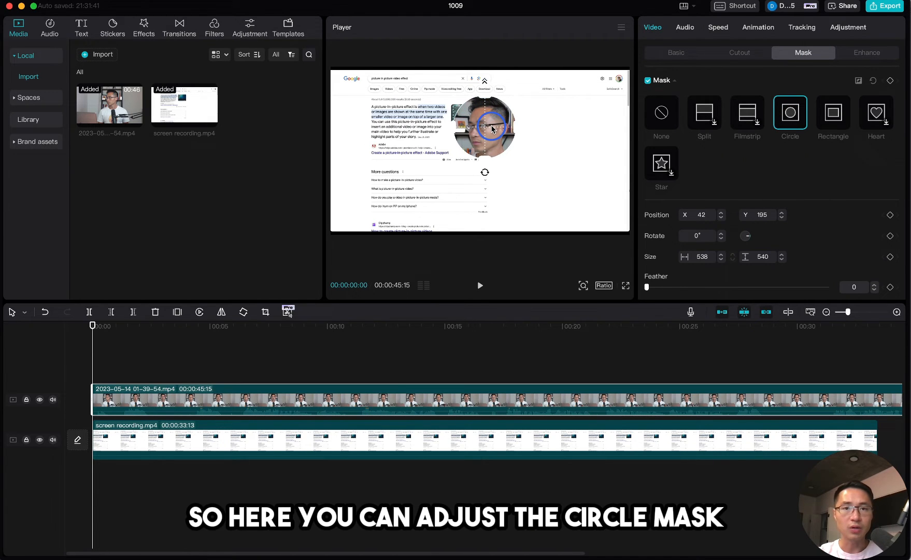
drag(491, 128, 484, 146)
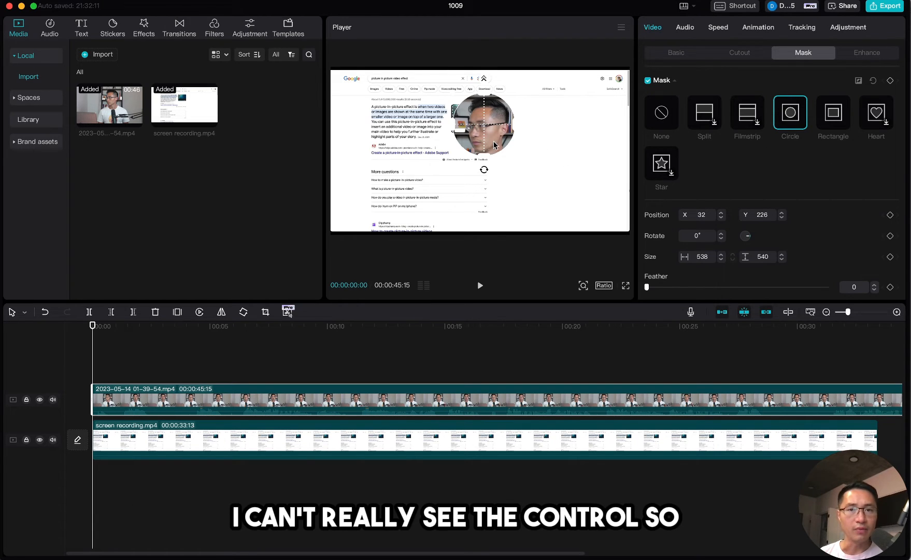
click(525, 453)
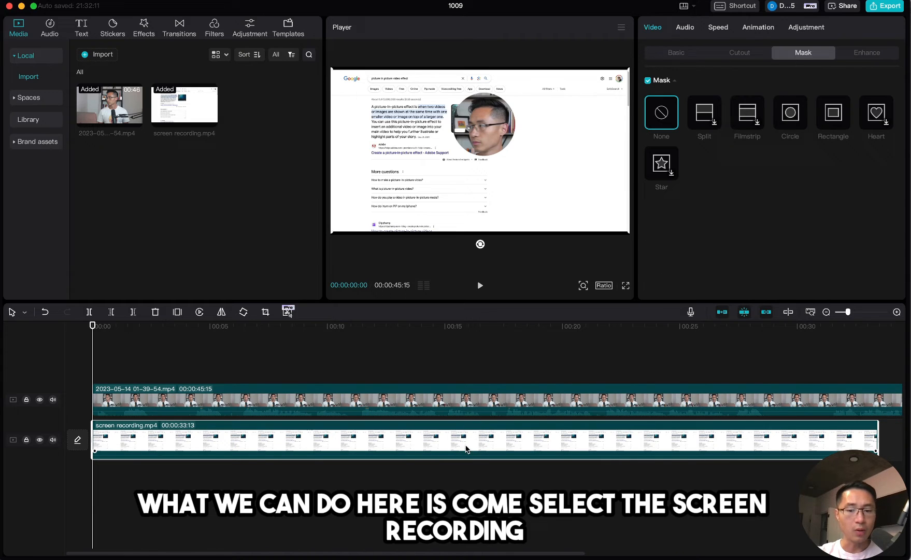
Step: Disable the screen recording with V and enlarge the circle mask around head and shoulders
key(v)
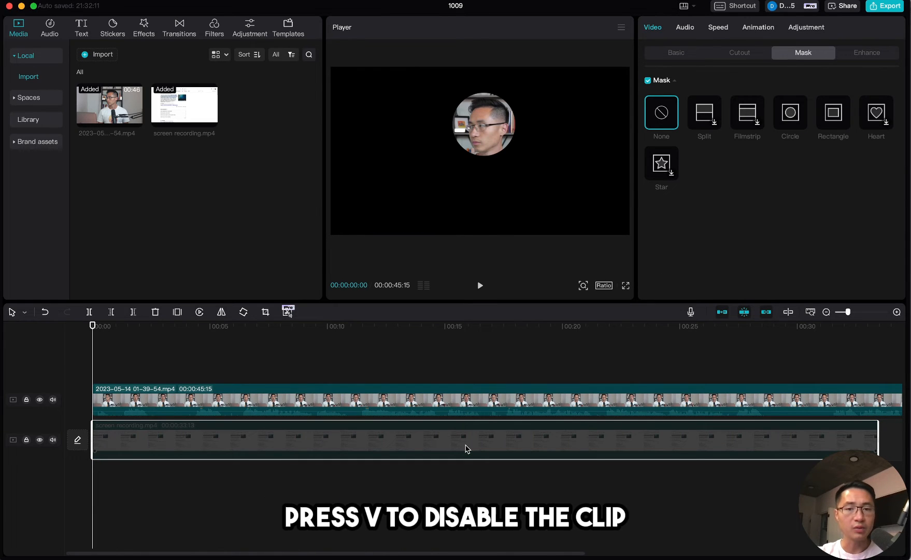
click(790, 113)
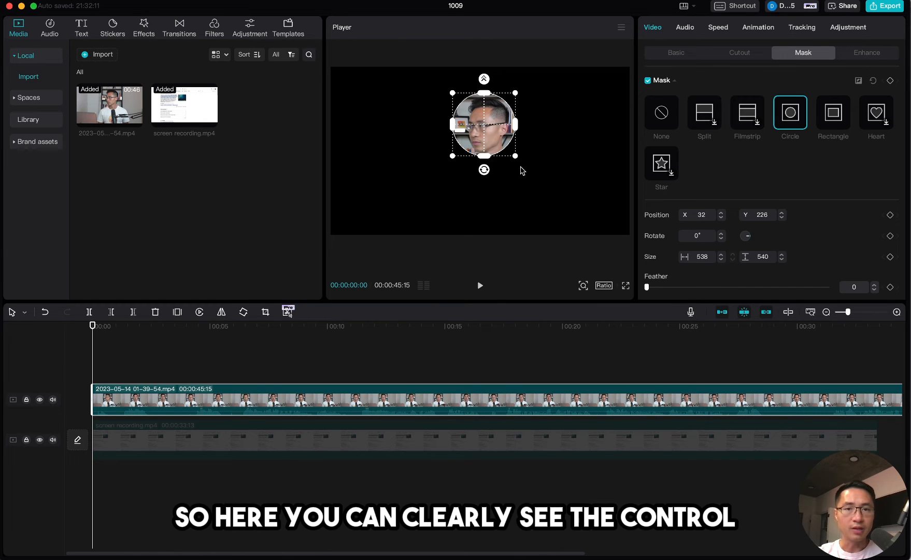
drag(515, 157, 534, 180)
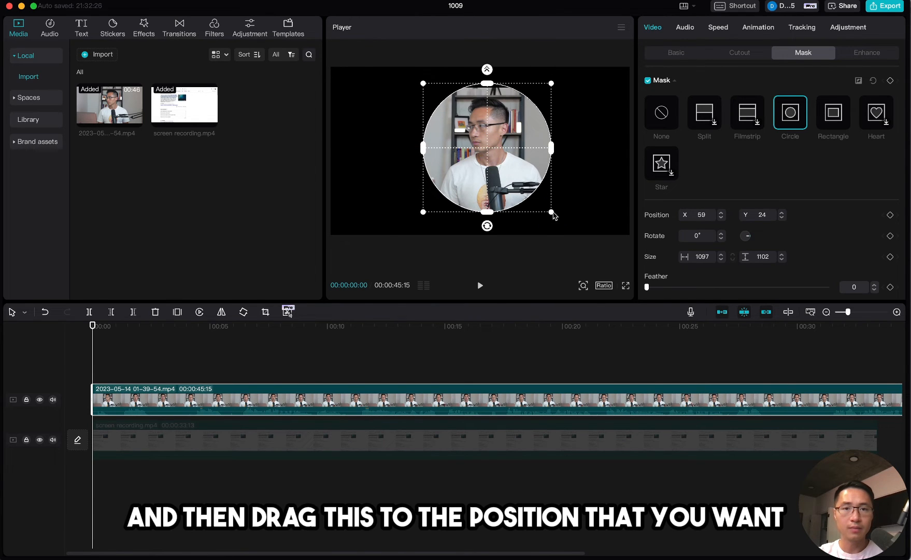
click(676, 53)
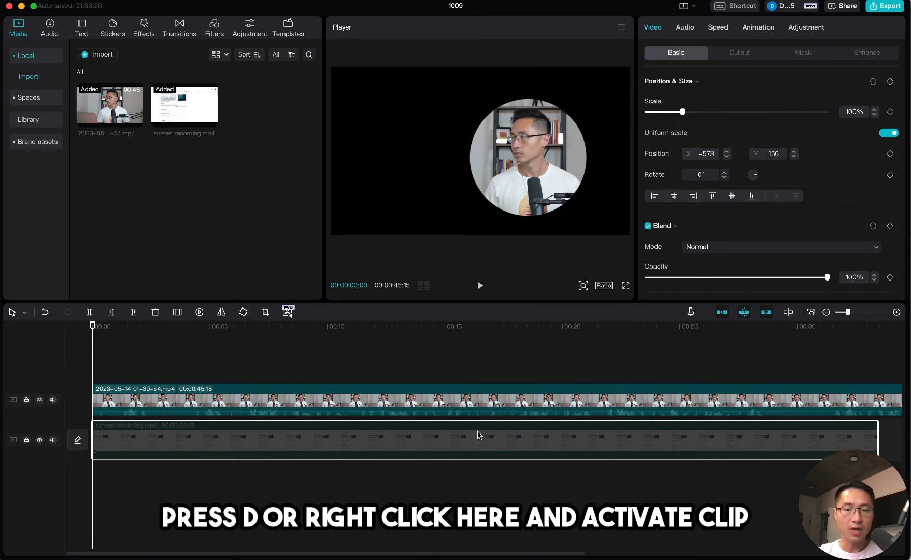
Step: Re-activate the disabled screen recording clip from its context menu
right_click(478, 435)
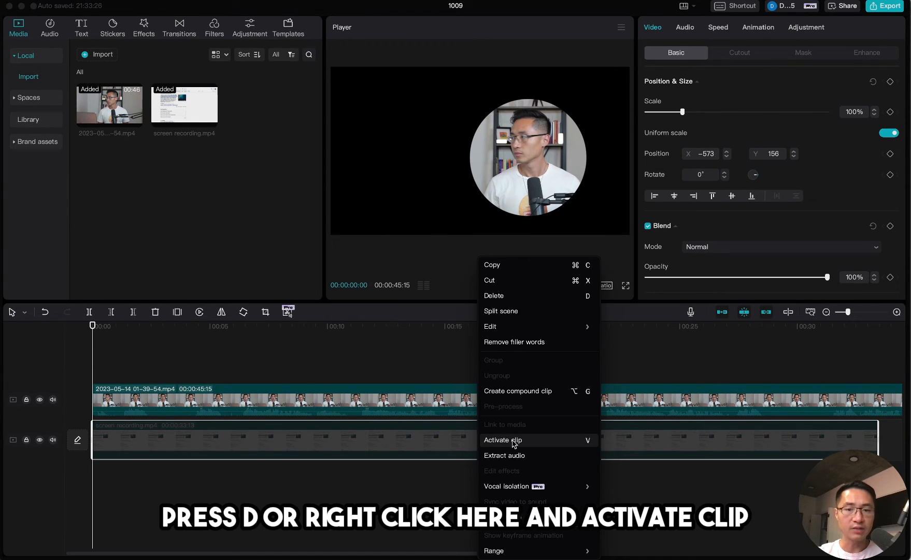
click(504, 441)
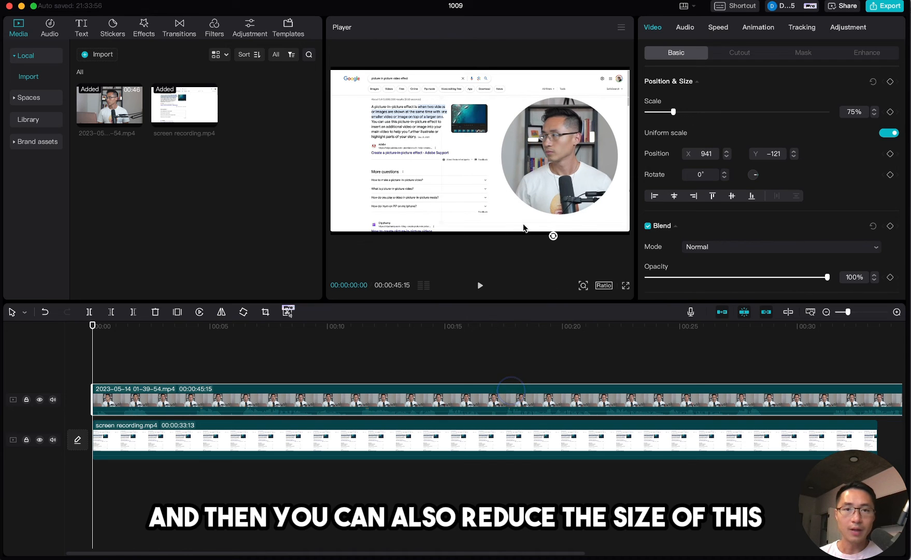
Step: Shrink the circular talking head into a small right-corner overlay and play the result
drag(559, 156, 521, 163)
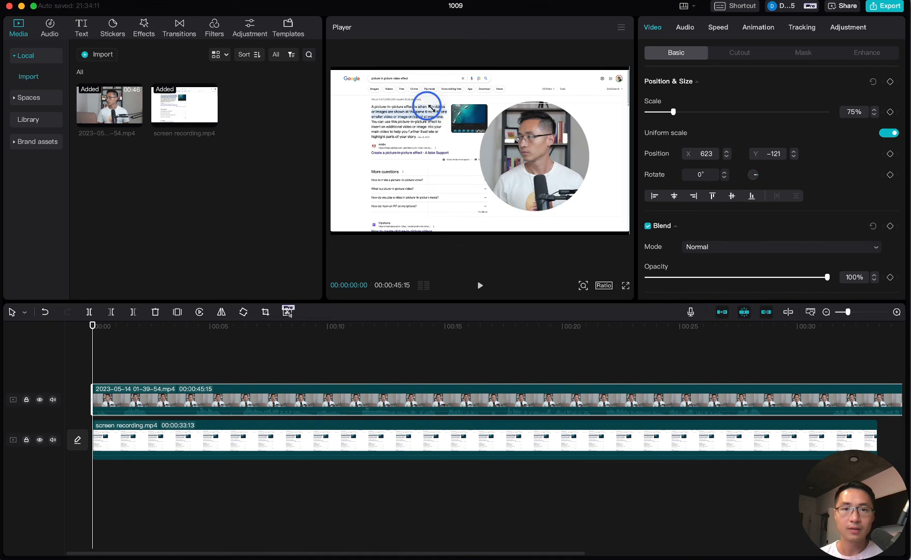
drag(674, 112, 662, 111)
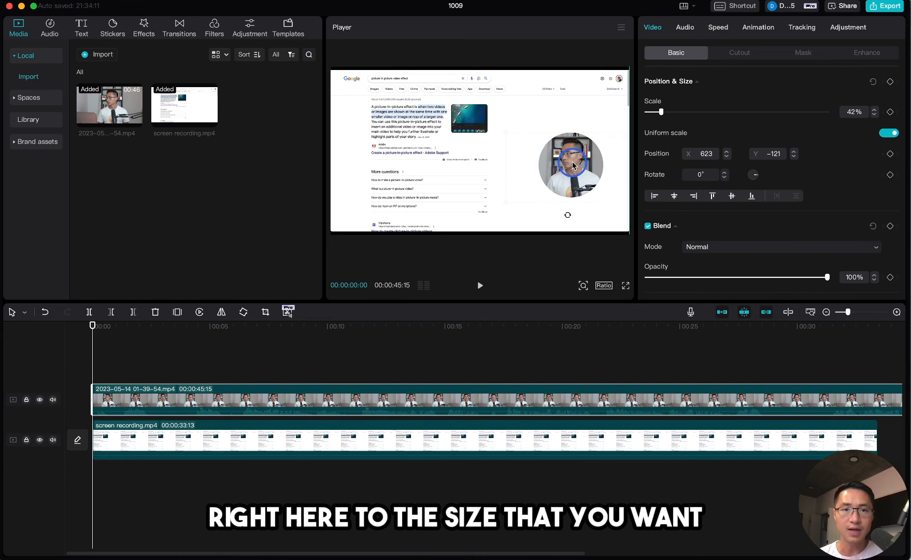
drag(570, 165, 591, 197)
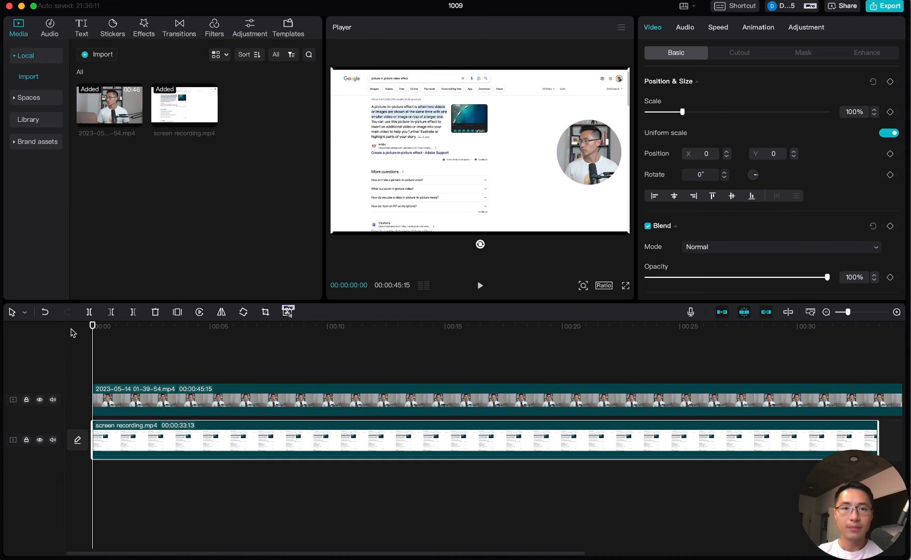
click(480, 285)
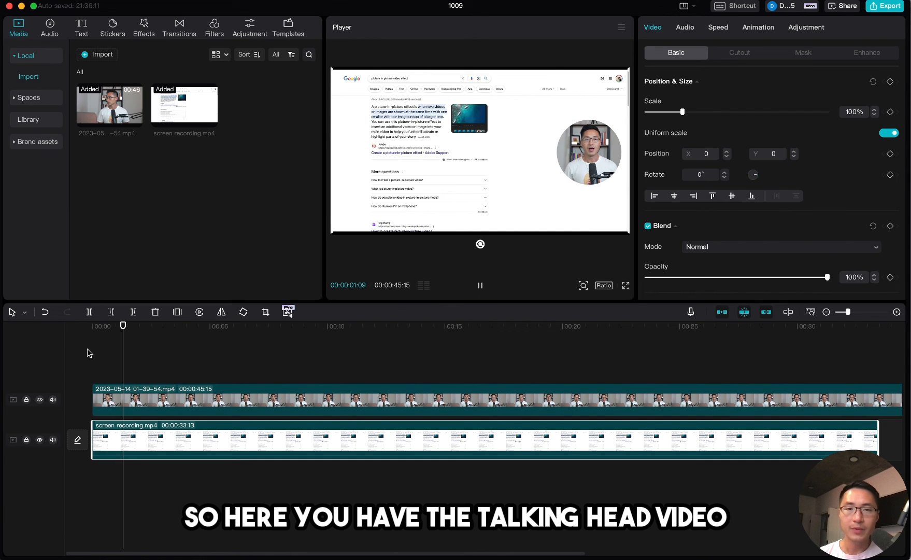